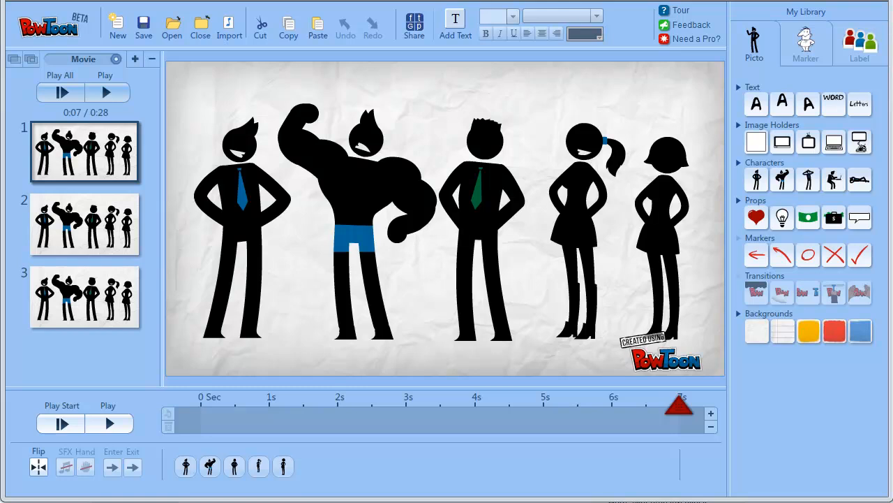
pyautogui.moveTo(730, 423)
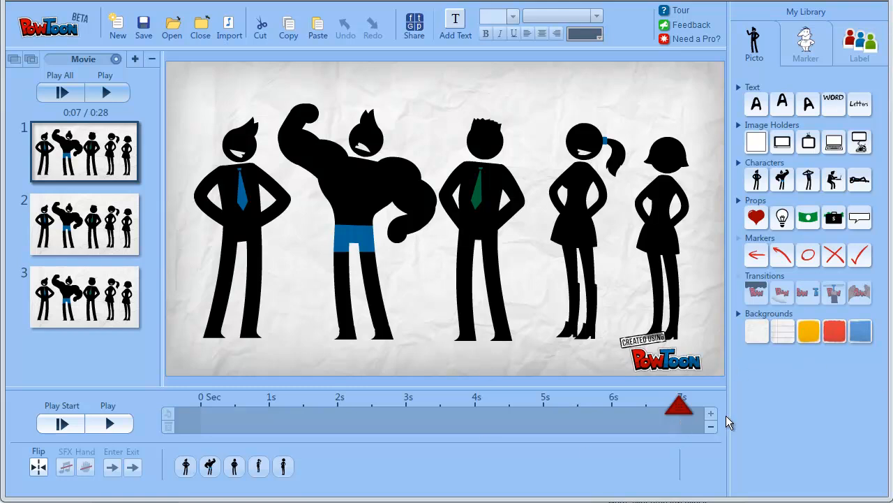
pyautogui.moveTo(754, 412)
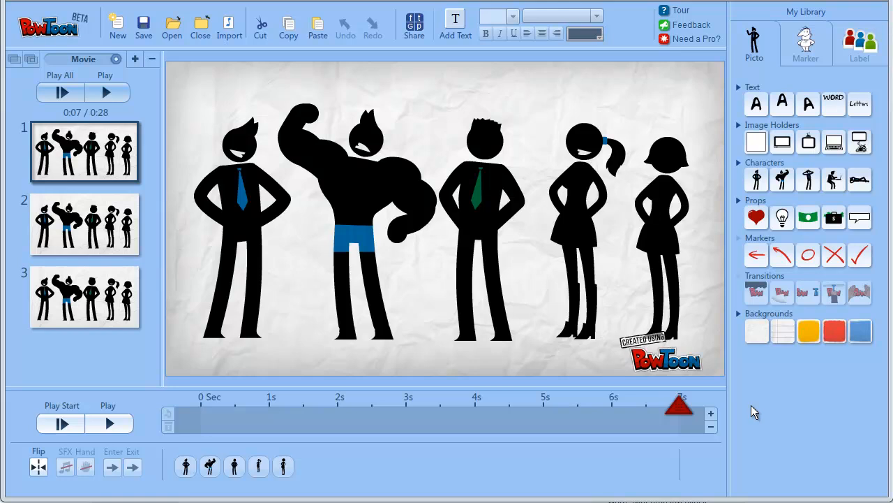
pyautogui.moveTo(740, 215)
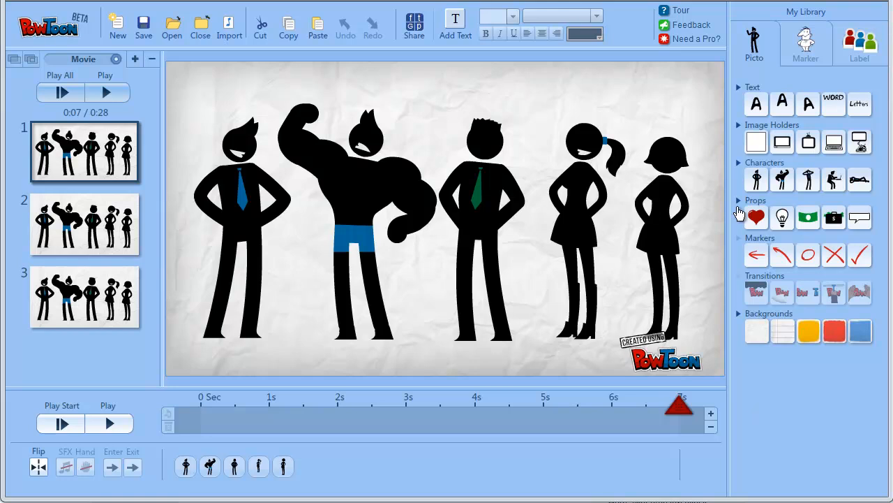
pyautogui.moveTo(617, 83)
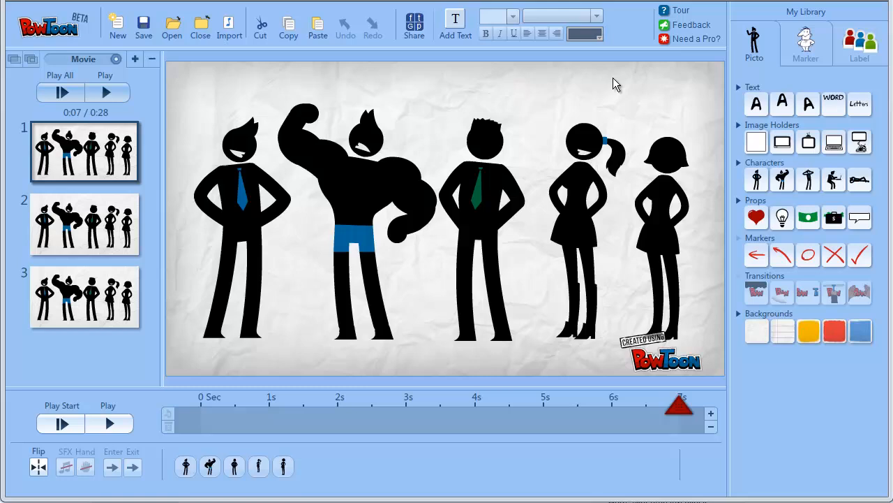
pyautogui.moveTo(386, 369)
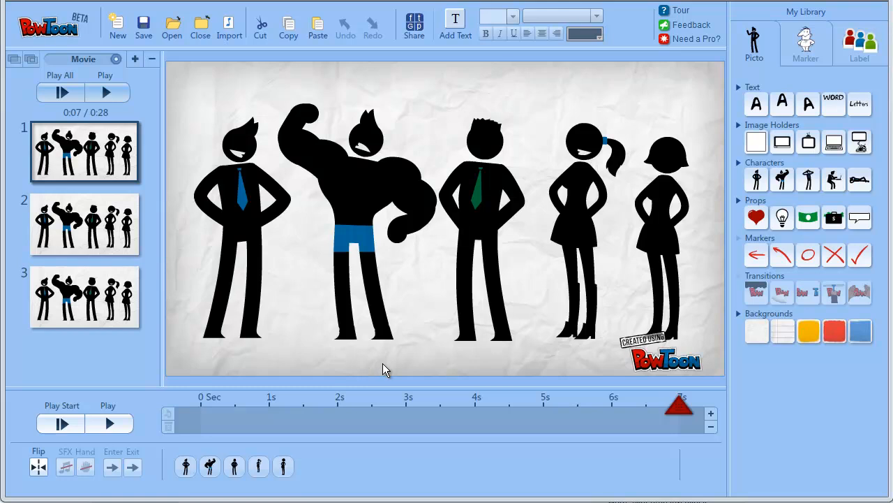
pyautogui.moveTo(161, 389)
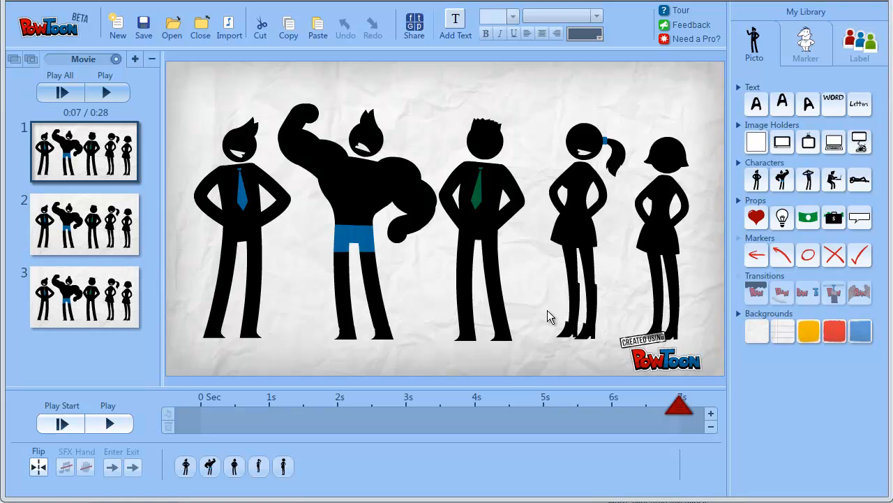
# Preview slide 1 from the start, then select the third character to check its timing
pyautogui.click(60, 422)
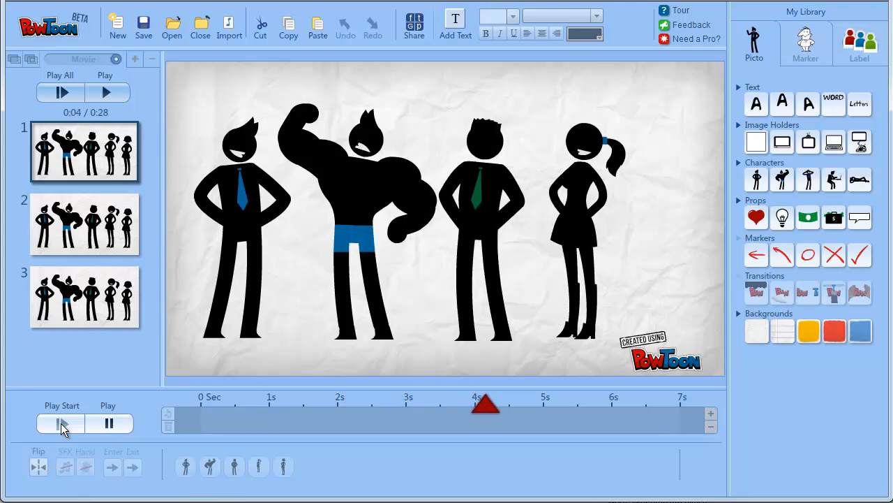
pyautogui.click(60, 423)
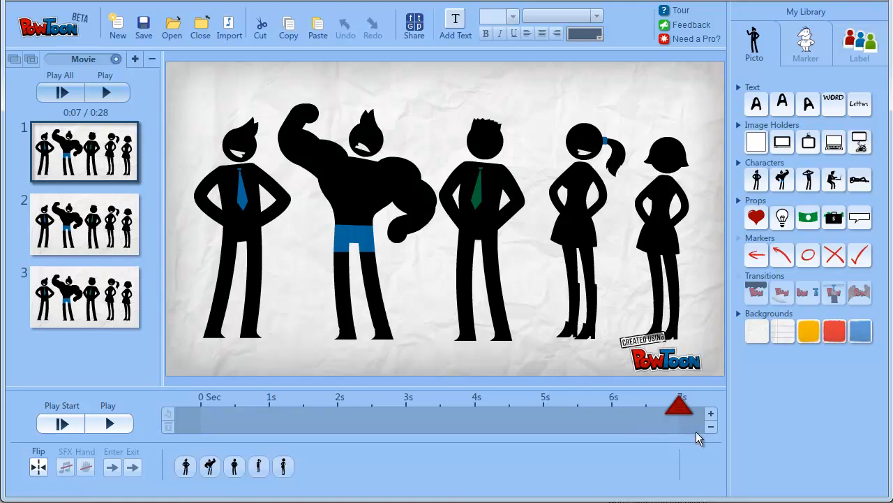
pyautogui.click(482, 209)
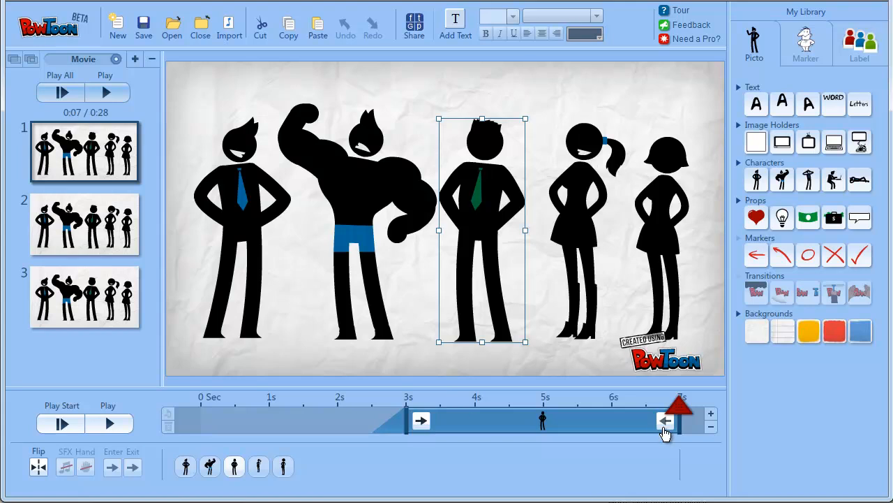
pyautogui.moveTo(173, 341)
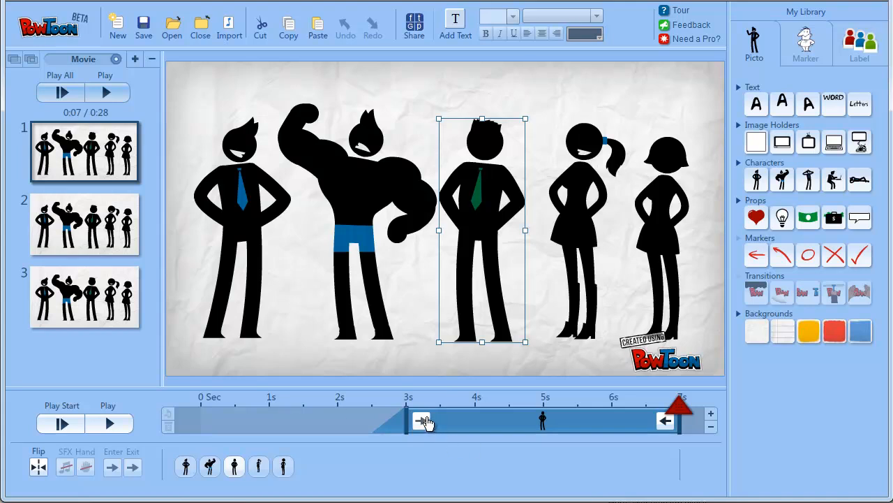
pyautogui.moveTo(703, 398)
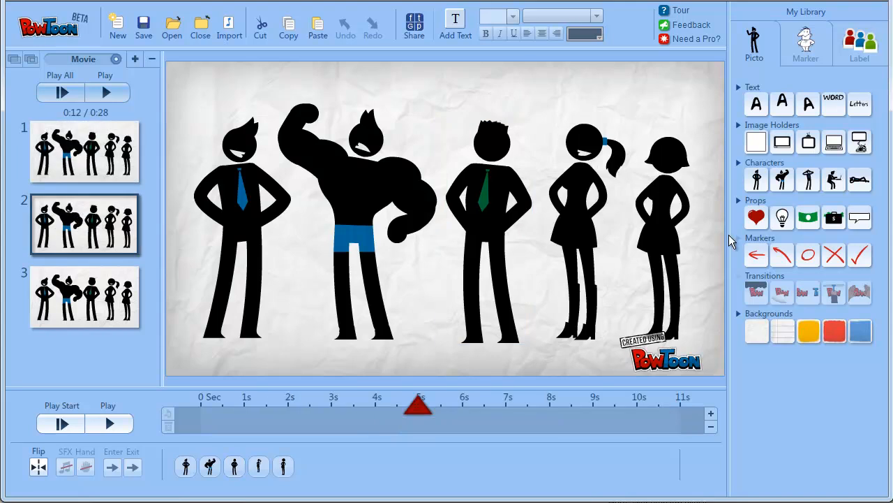
pyautogui.click(61, 423)
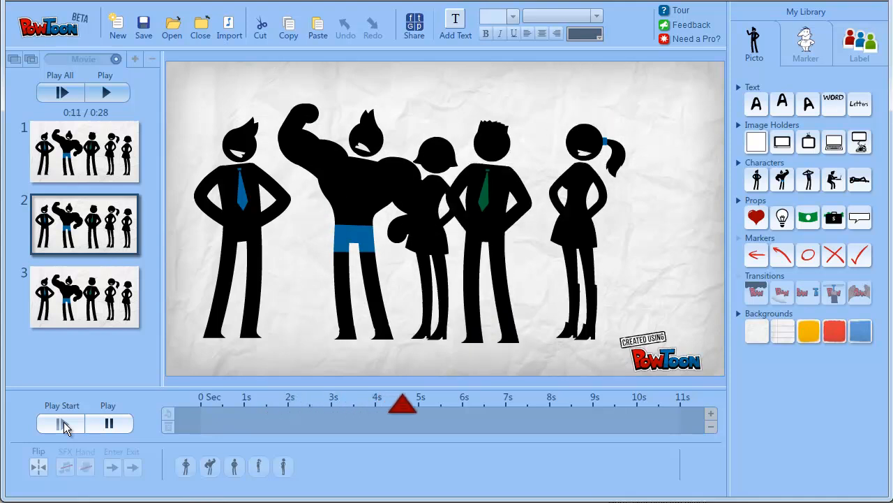
pyautogui.click(60, 423)
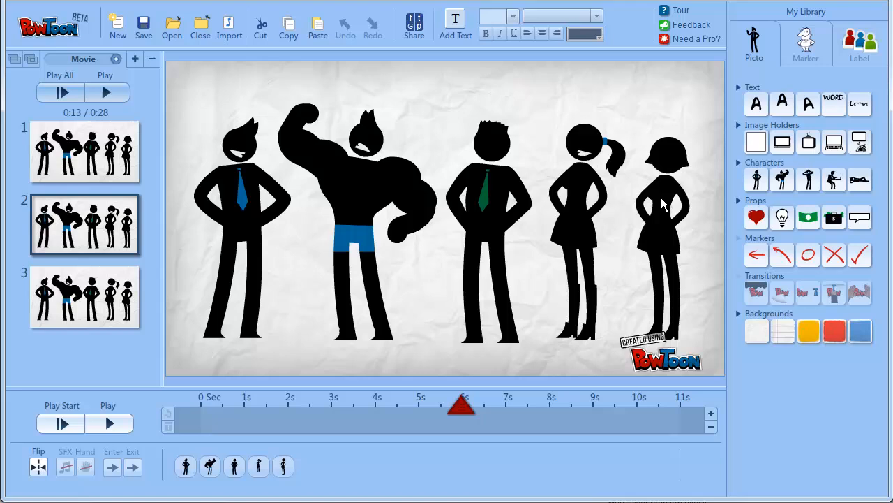
pyautogui.click(663, 210)
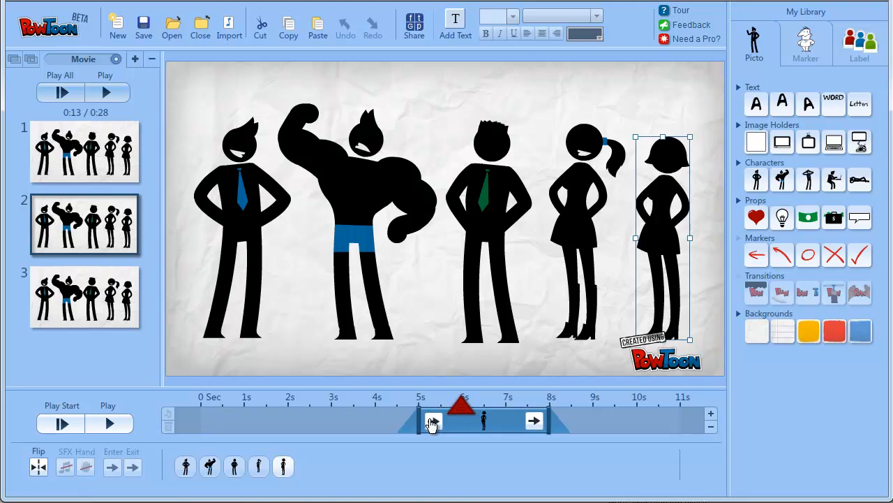
pyautogui.moveTo(239, 445)
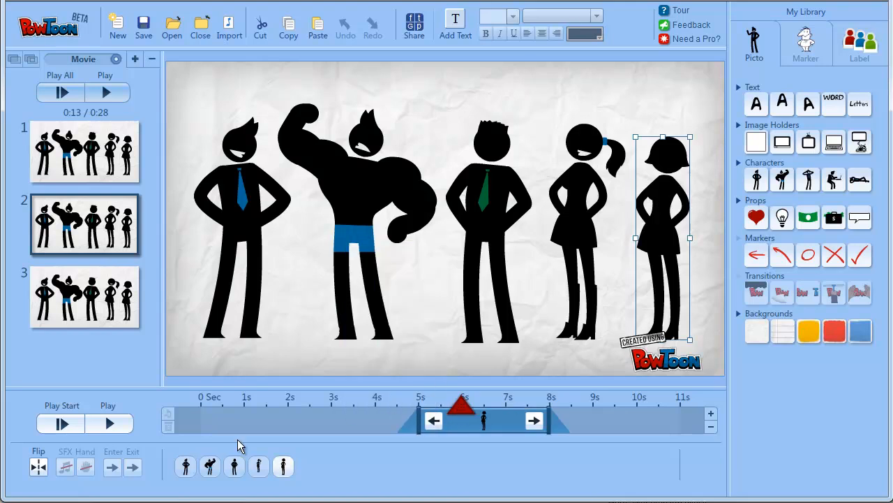
pyautogui.click(61, 424)
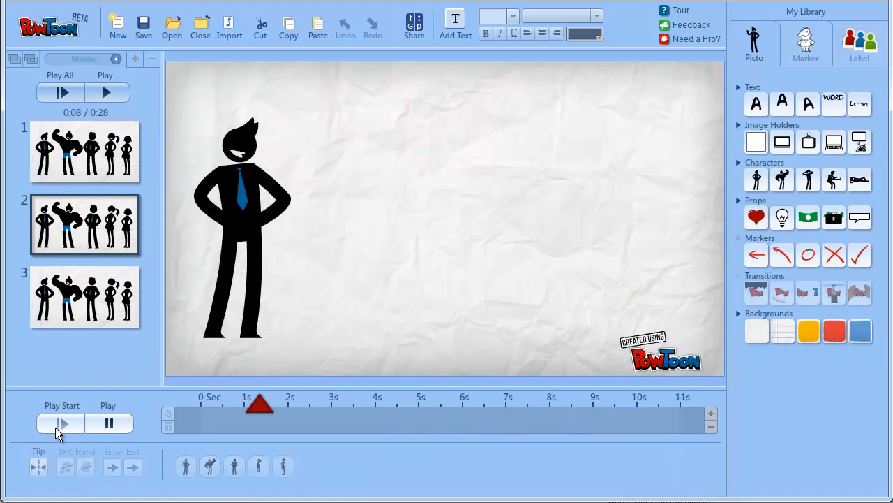
pyautogui.click(61, 423)
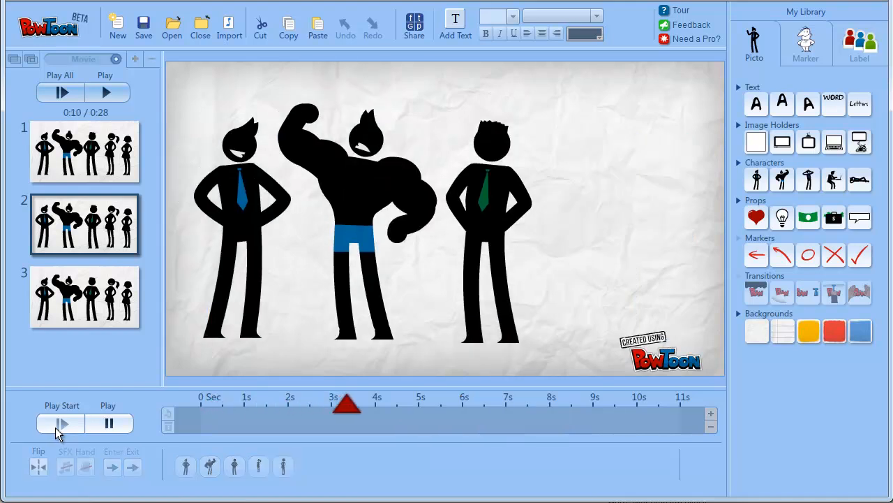
pyautogui.click(60, 423)
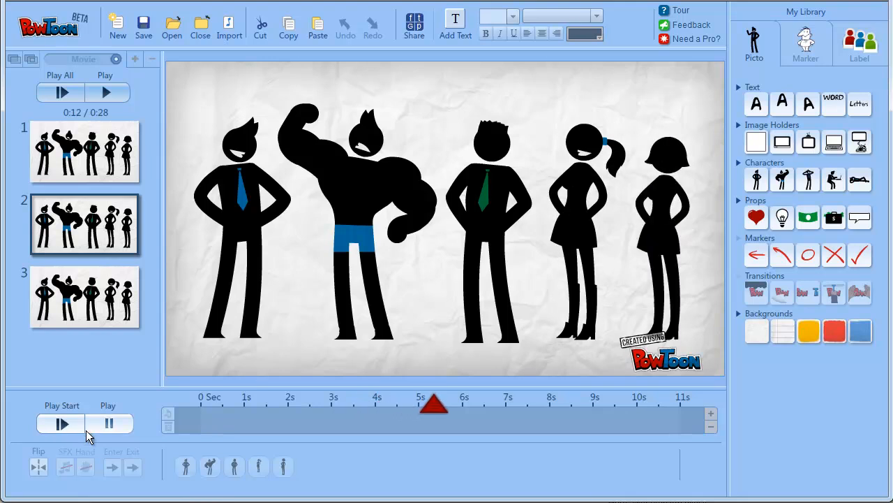
pyautogui.click(108, 424)
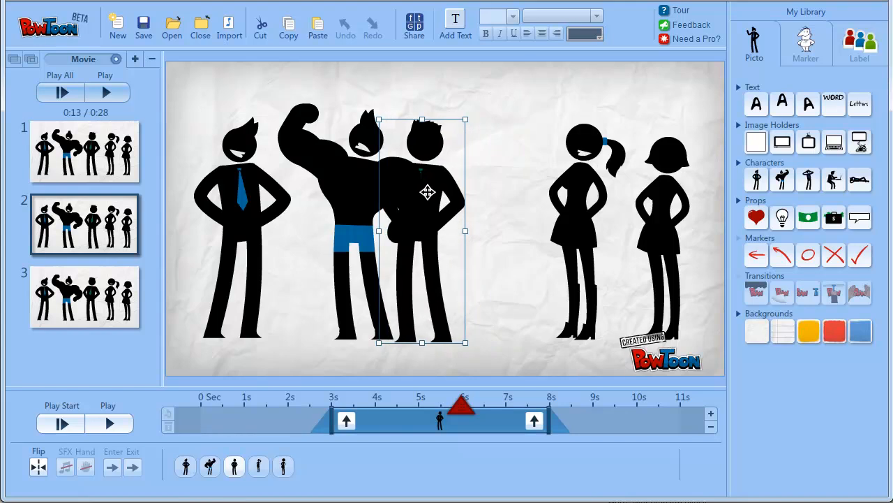
pyautogui.moveTo(428, 192); pyautogui.dragTo(492, 196)
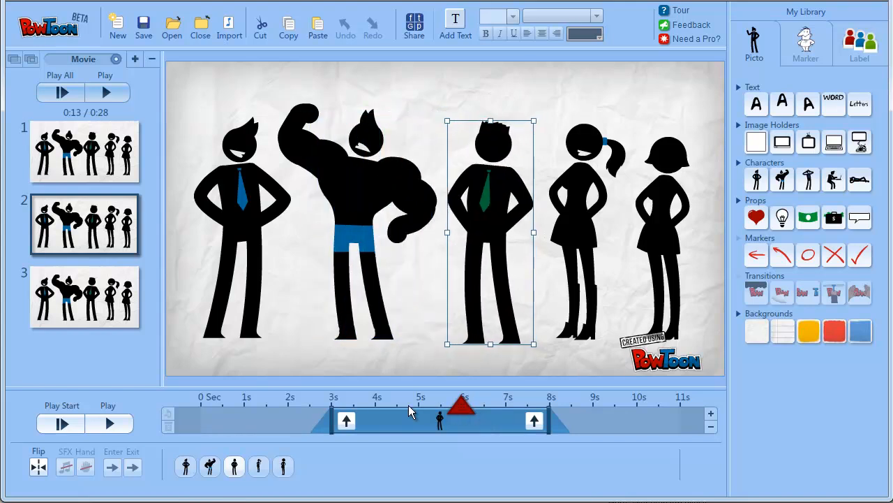
pyautogui.moveTo(460, 404); pyautogui.dragTo(229, 405)
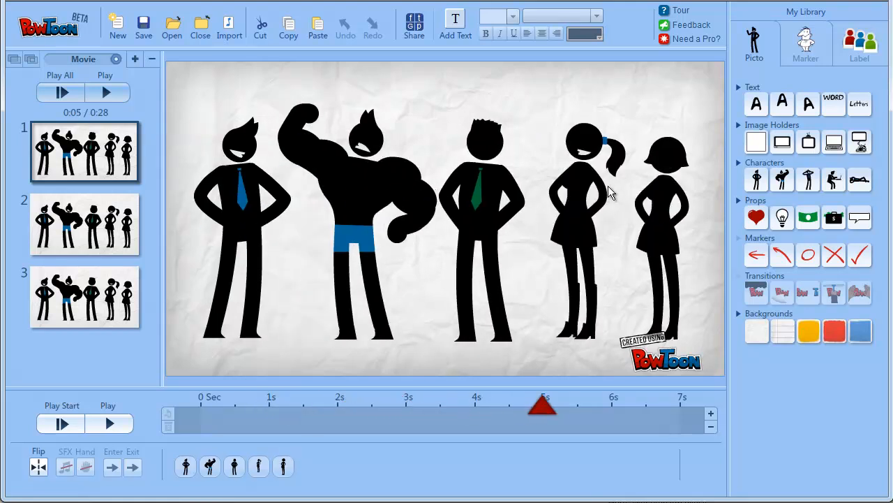
pyautogui.moveTo(611, 171)
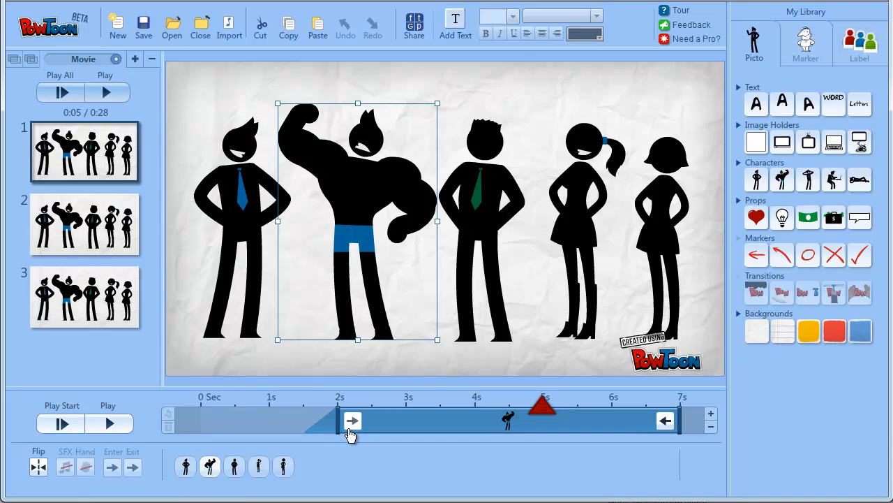
pyautogui.moveTo(347, 419)
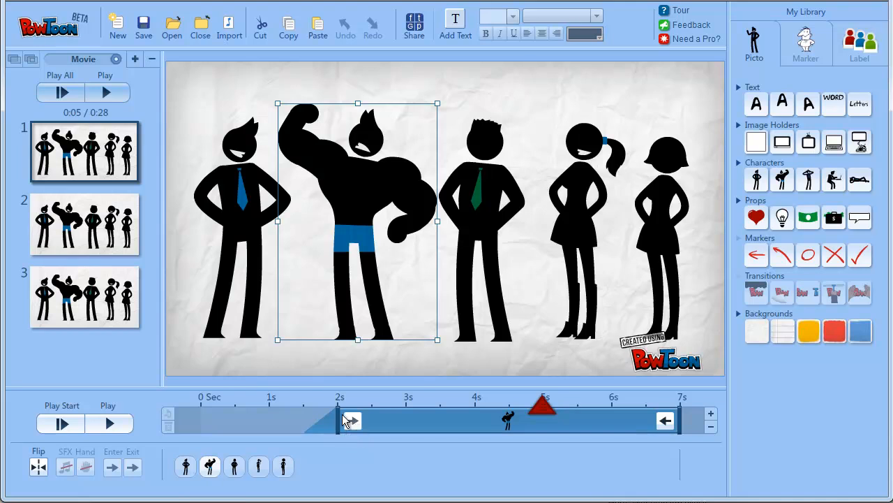
# Select the third slide in the slide list
pyautogui.click(84, 297)
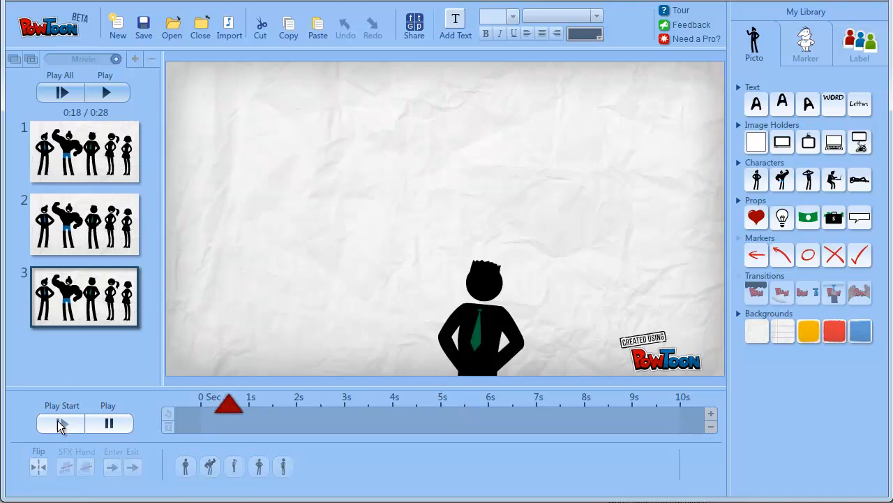
# Preview slide 3, then select the blue-tie and green-tie men to inspect their timing bars
pyautogui.click(105, 424)
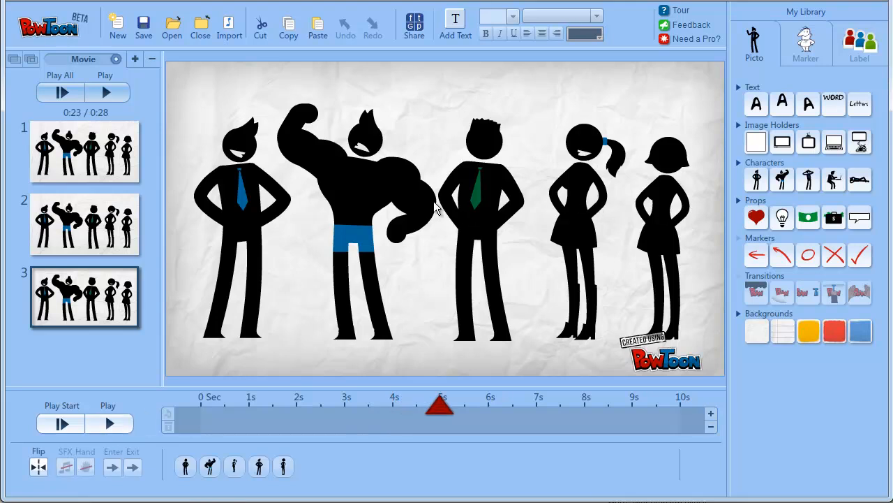
pyautogui.moveTo(495, 192)
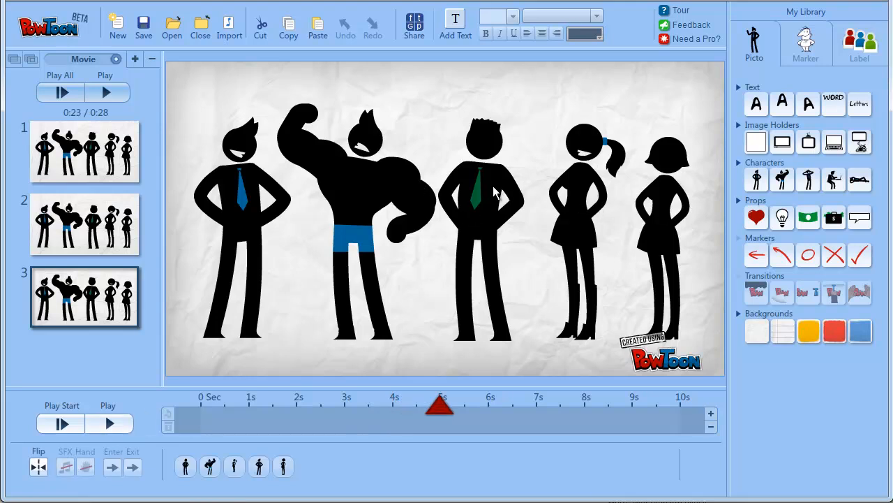
pyautogui.click(242, 180)
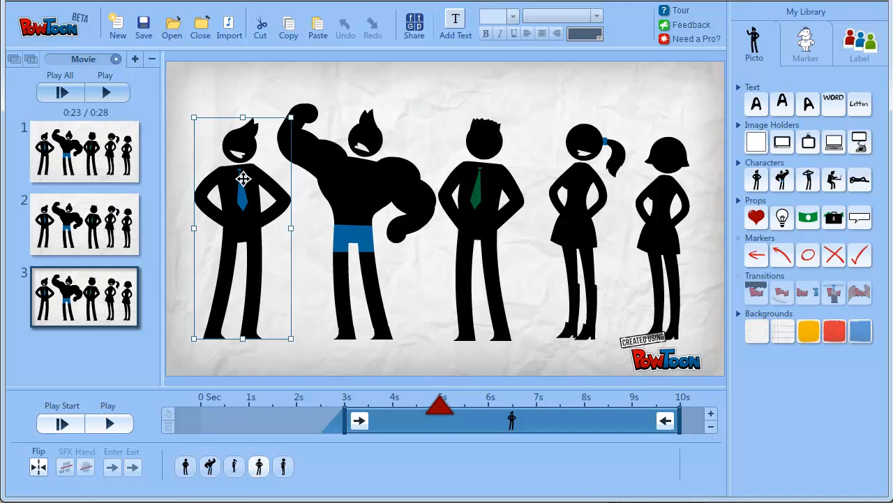
pyautogui.click(356, 209)
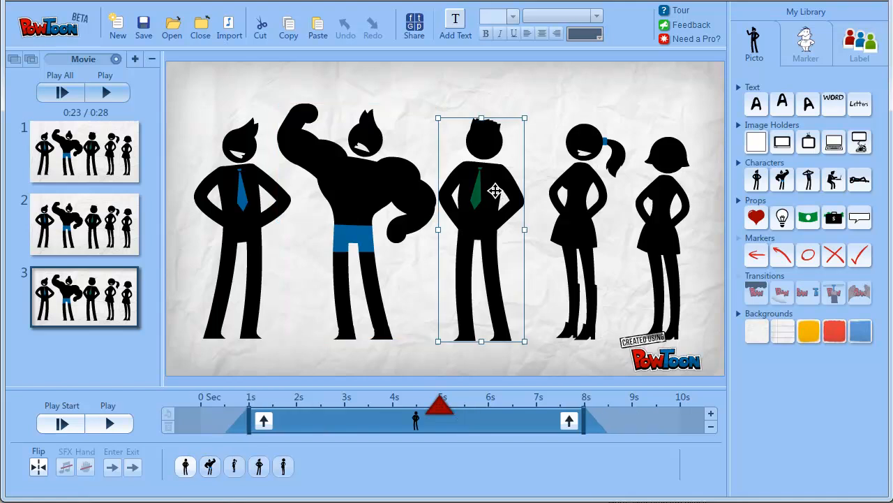
pyautogui.moveTo(466, 272)
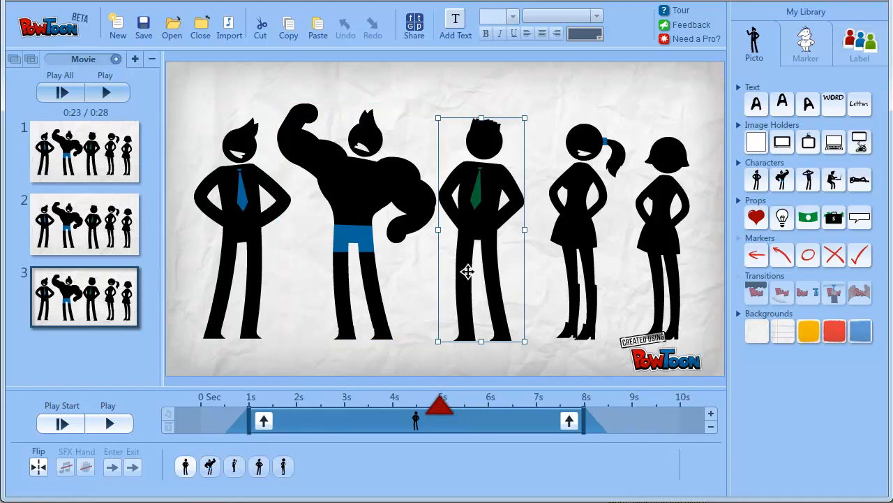
pyautogui.click(356, 209)
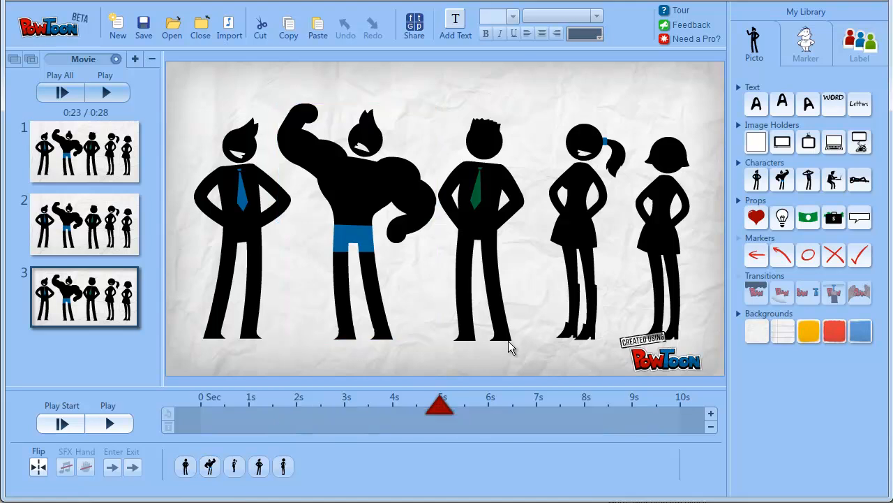
pyautogui.click(482, 231)
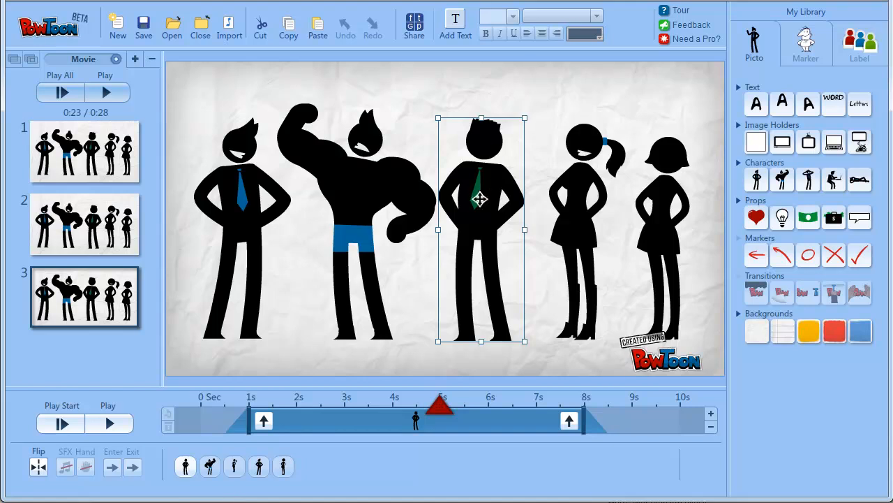
pyautogui.moveTo(320, 178)
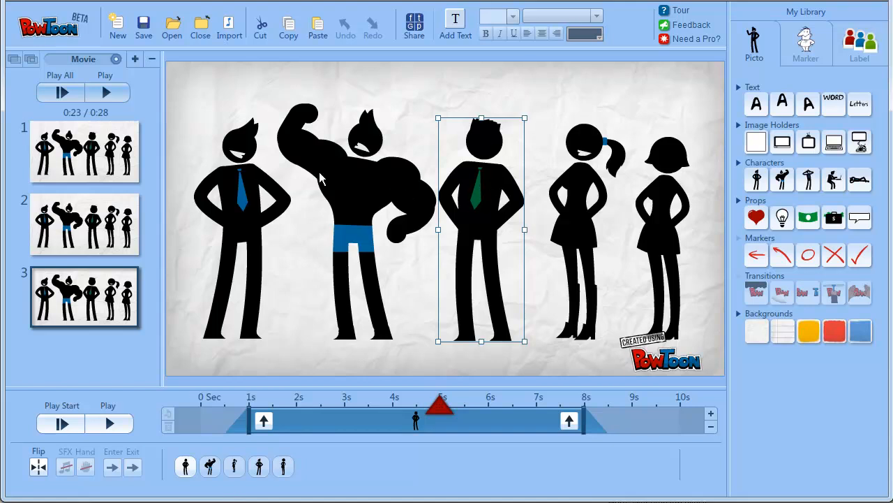
pyautogui.moveTo(322, 311)
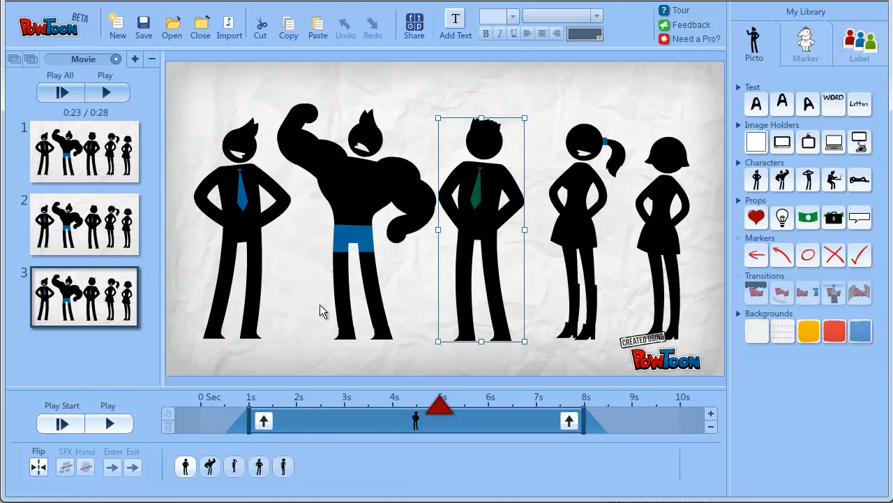
pyautogui.moveTo(410, 374)
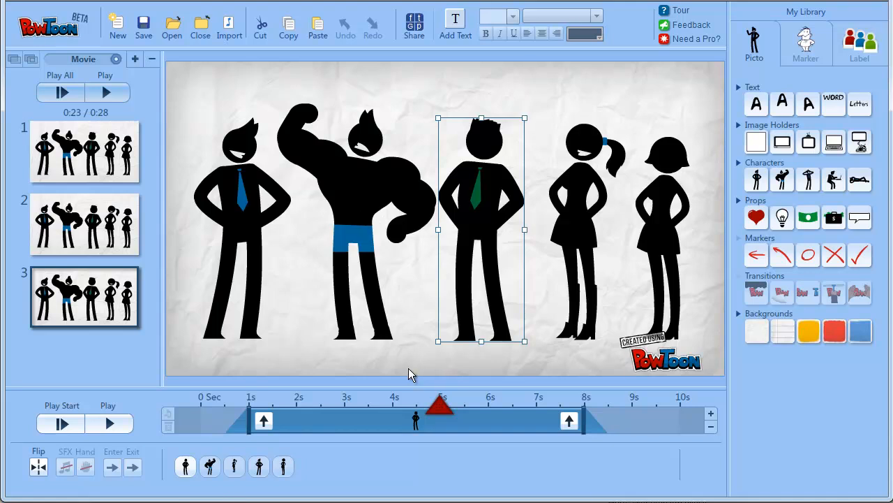
pyautogui.moveTo(449, 385)
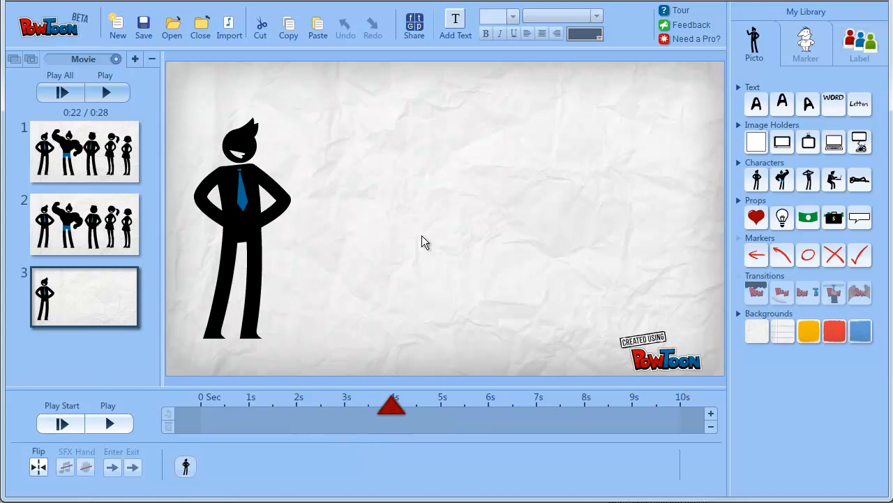
pyautogui.moveTo(173, 244)
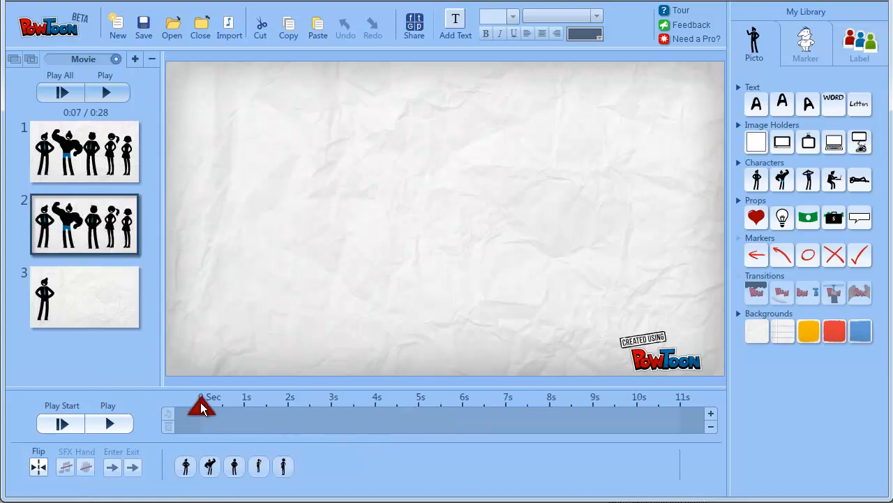
# Scrub slide 2's playhead and view the last character's enter and exit timing around 8 seconds
pyautogui.moveTo(201, 405); pyautogui.dragTo(506, 405)
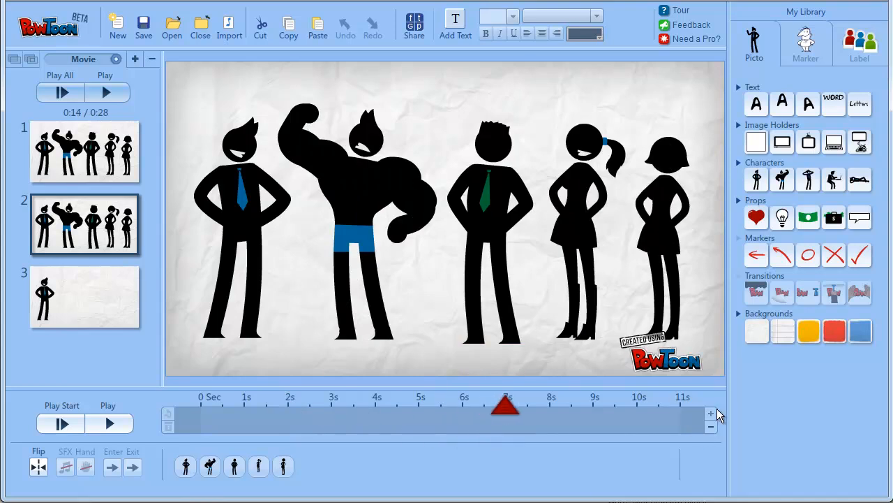
pyautogui.click(663, 244)
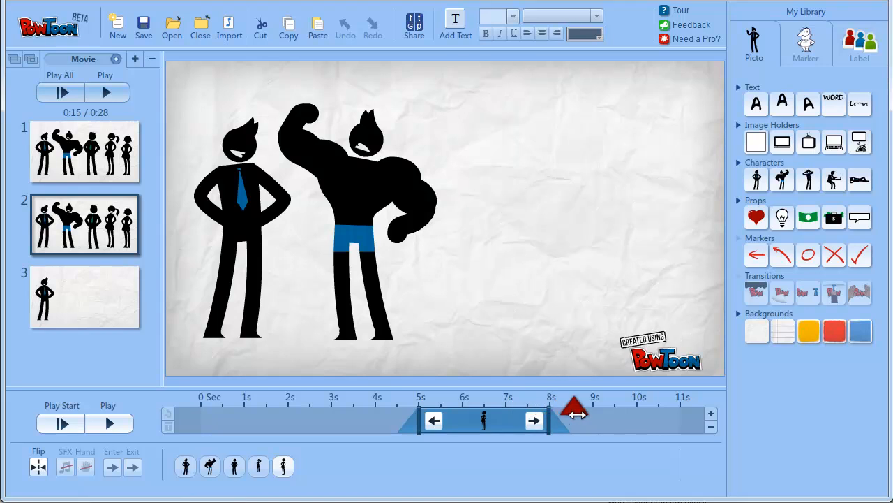
pyautogui.moveTo(573, 406); pyautogui.dragTo(527, 406)
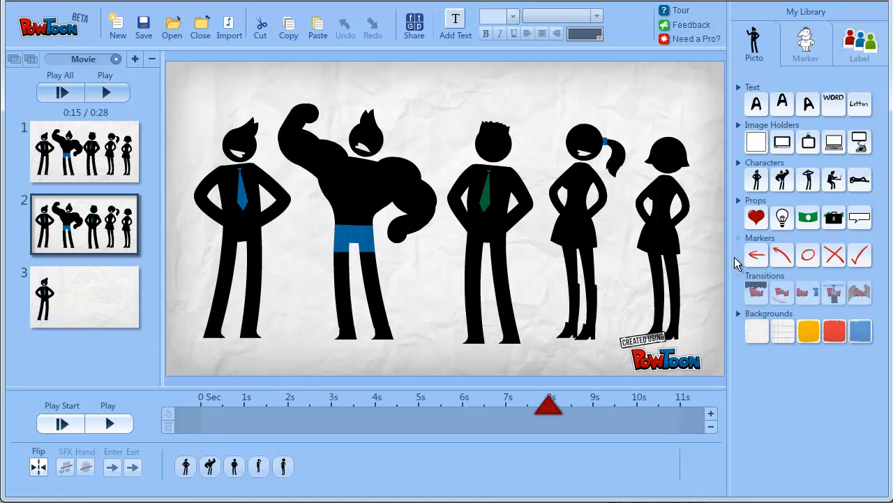
pyautogui.moveTo(656, 91)
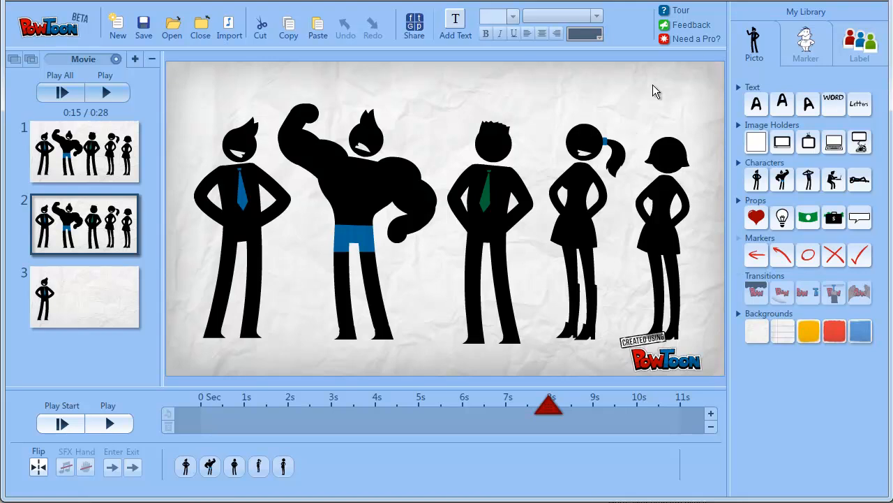